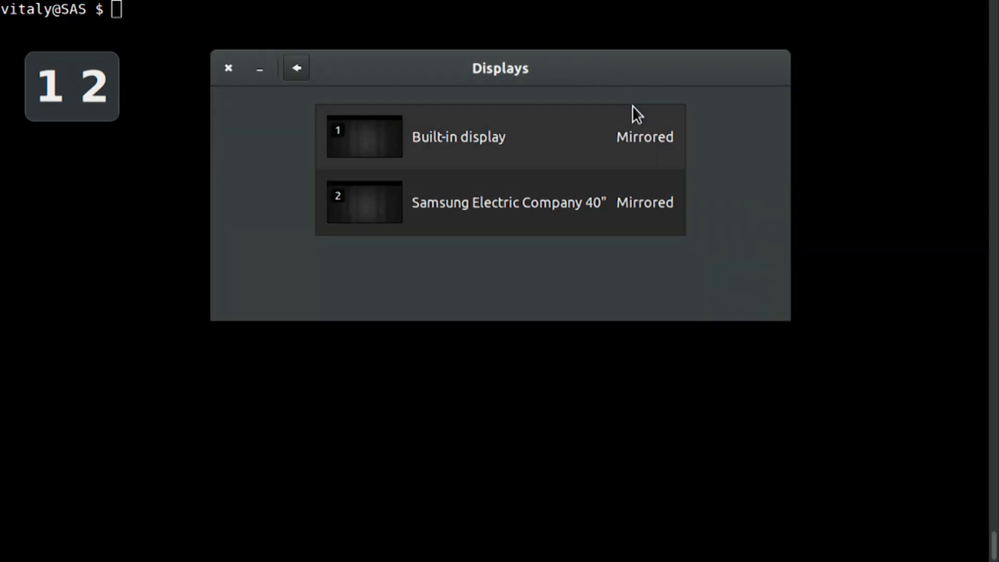
- Close the GNOME Settings Displays window, leaving the terminal visible
{"action": "left_click", "coordinate": [228, 68]}
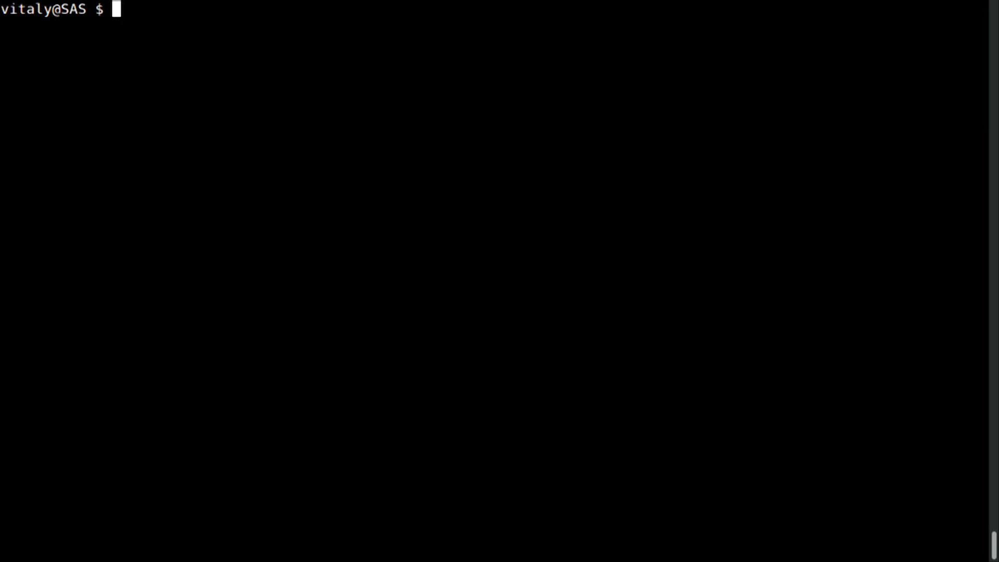
- Open ./alien.yara in vi to inspect the rule
{"action": "type", "text": "vi"}
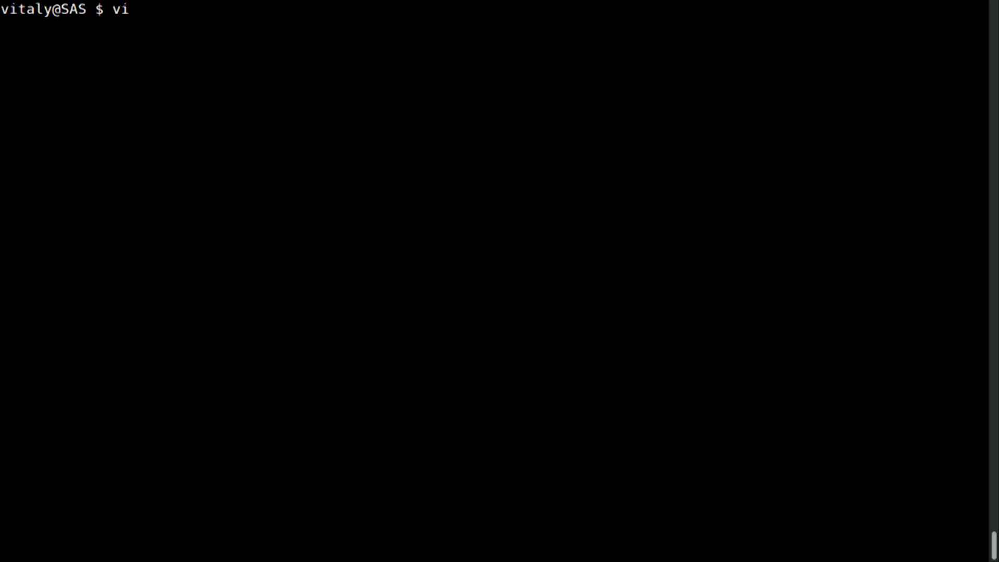
{"action": "type", "text": "./"}
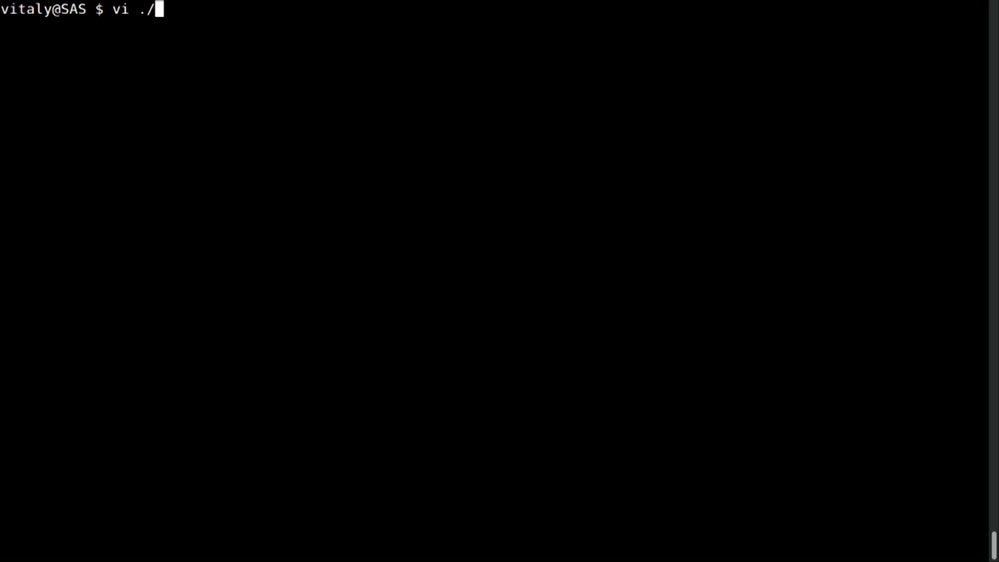
{"action": "type", "text": "al"}
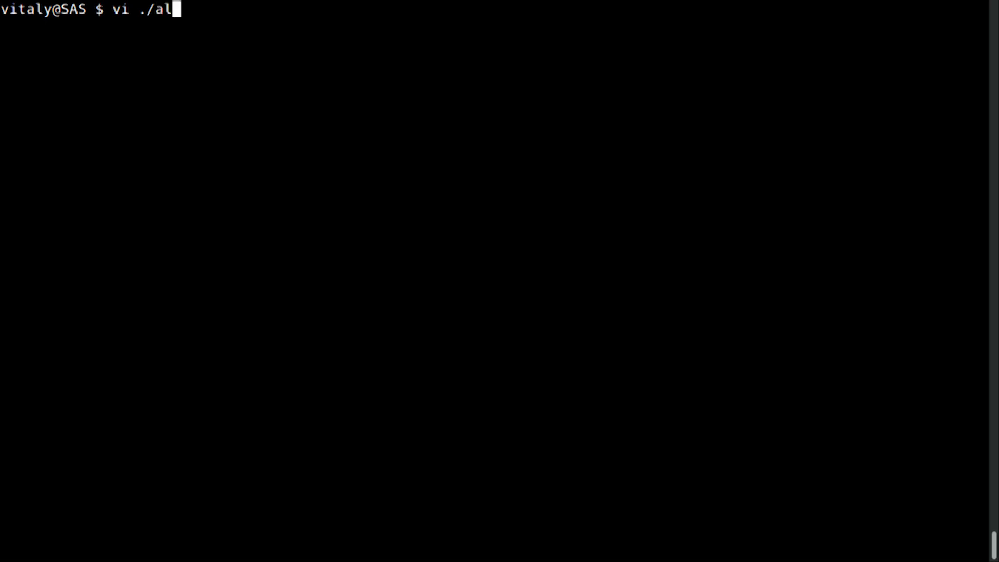
{"action": "type", "text": "ien.yara"}
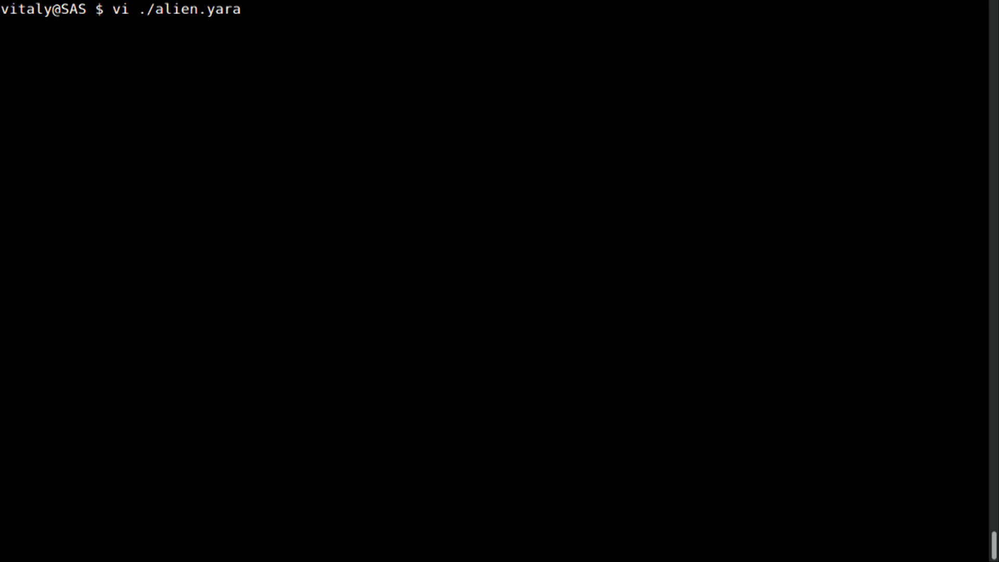
{"action": "key", "text": "Enter"}
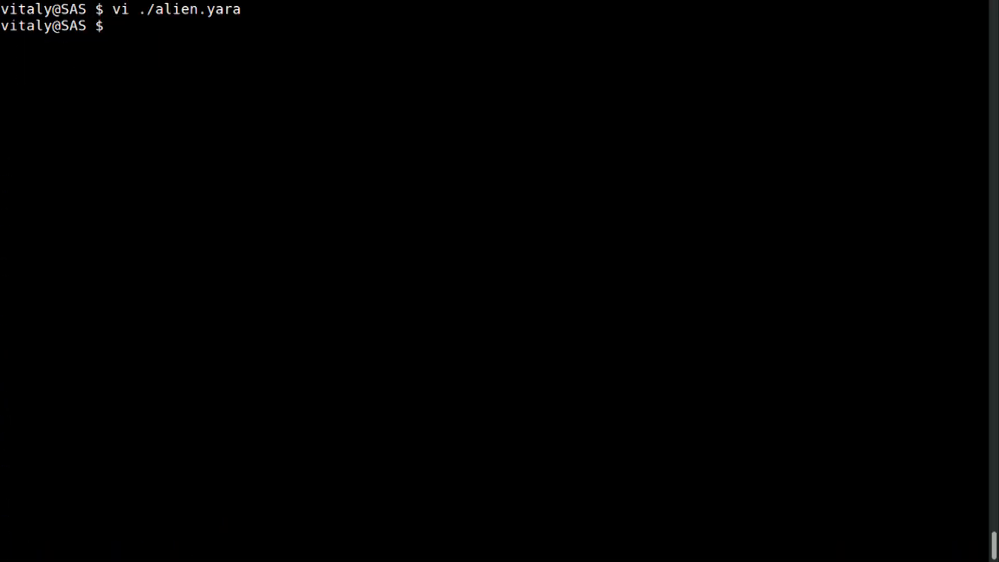
- Run yara -r ./alien.yara . and grab a matched file path to cat
{"action": "type", "text": "yara"}
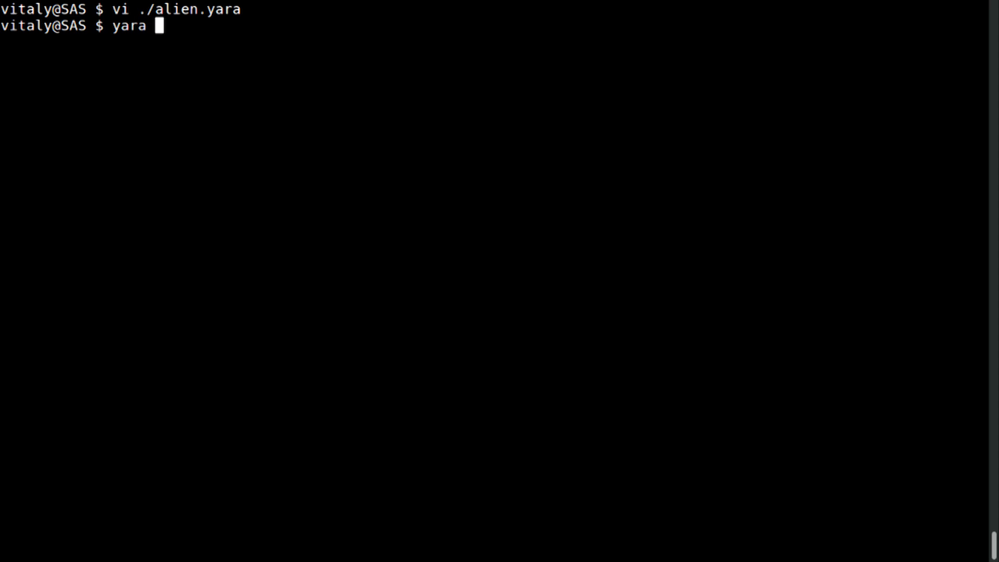
{"action": "type", "text": "-r"}
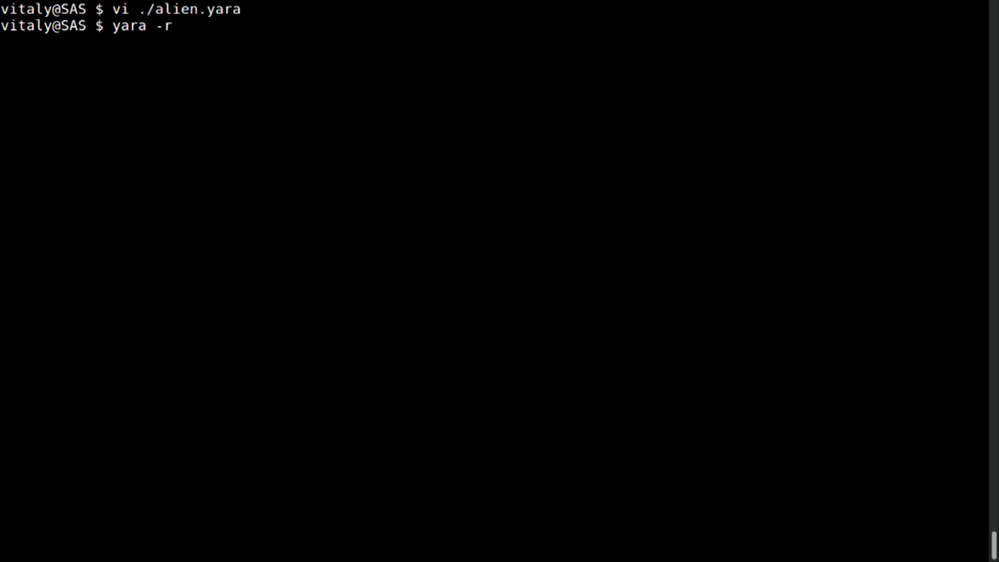
{"action": "type", "text": "./alien.yara ."}
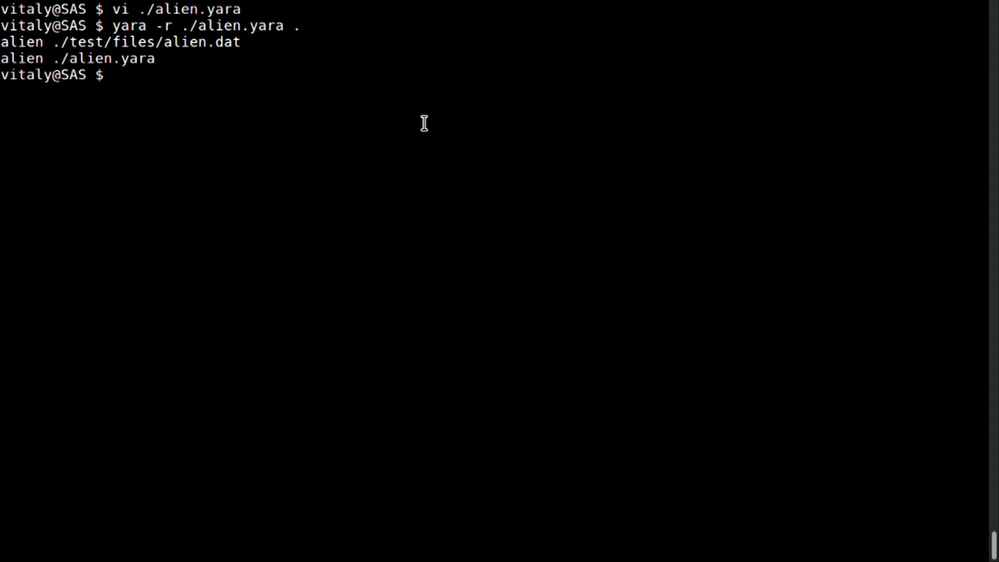
{"action": "double_click", "coordinate": [102, 58]}
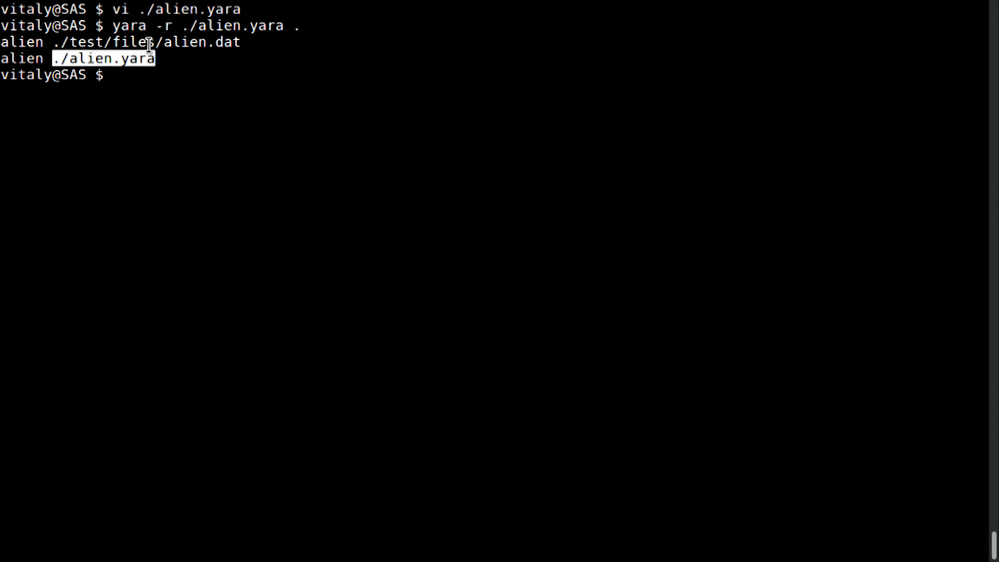
{"action": "type", "text": "cat ./test/files/alien.dat"}
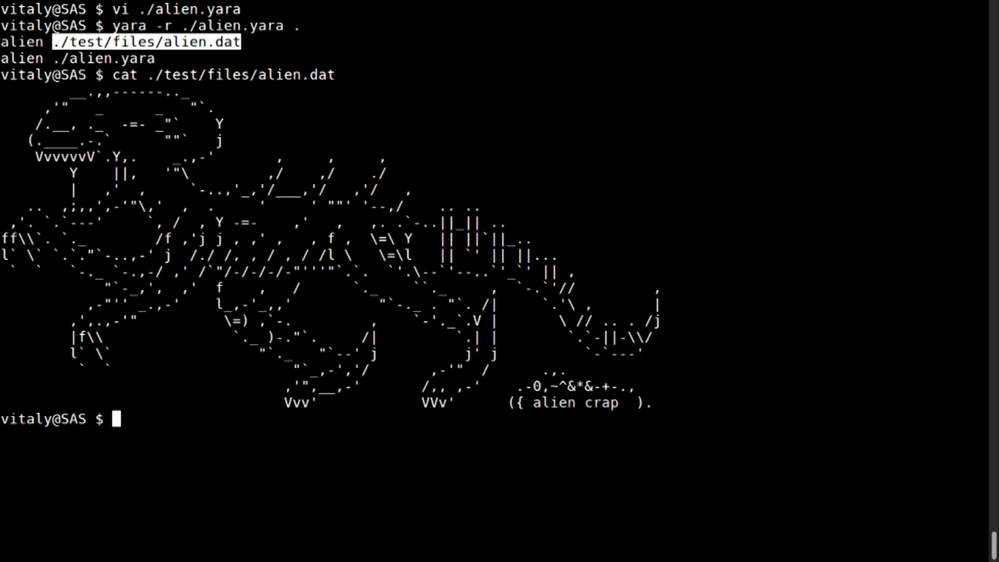
{"action": "mouse_move", "coordinate": [490, 102]}
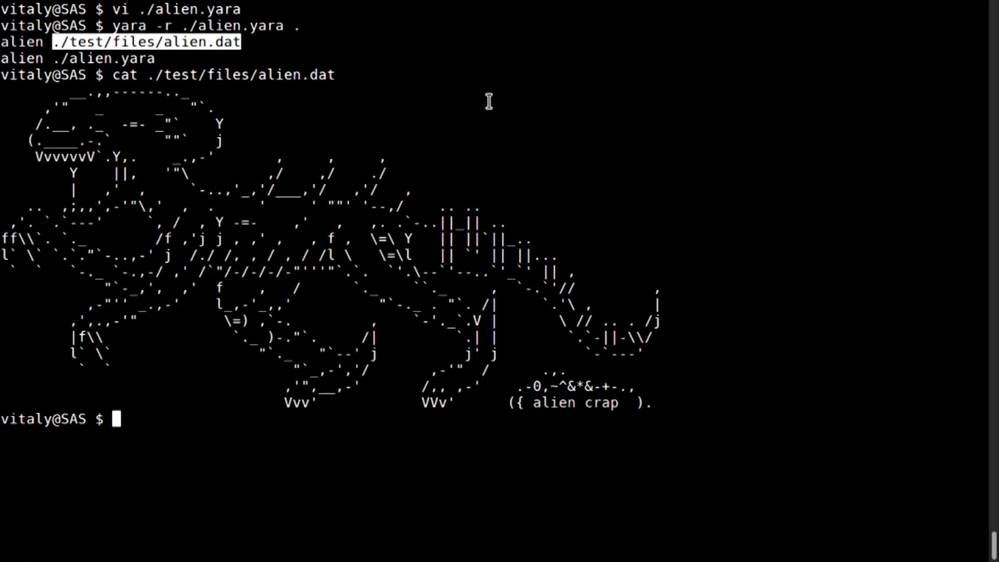
- Paste ./test/files/alien.dat into the cat command to print its ASCII-art alien
{"action": "double_click", "coordinate": [552, 403]}
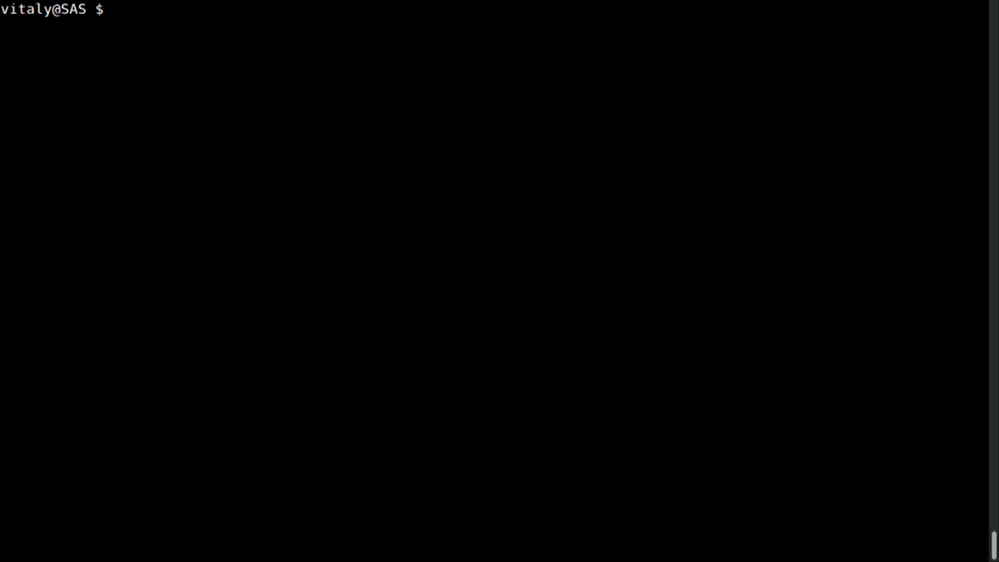
- Change directory to slides/105x32
{"action": "type", "text": "cd slides/105x32/"}
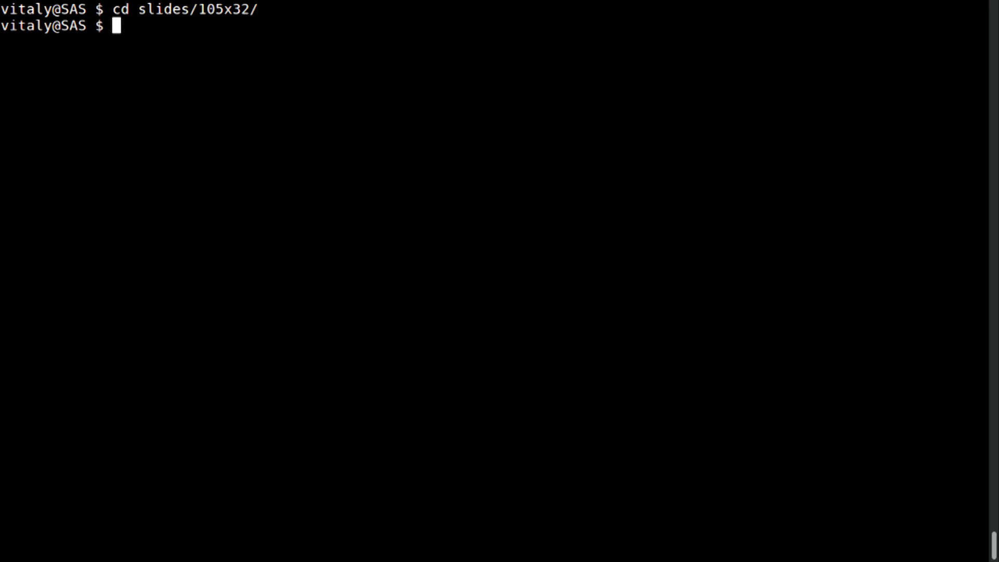
- Run yara -d slide=0 -r ../../talk.yara . to print the title slide
{"action": "type", "text": "yara"}
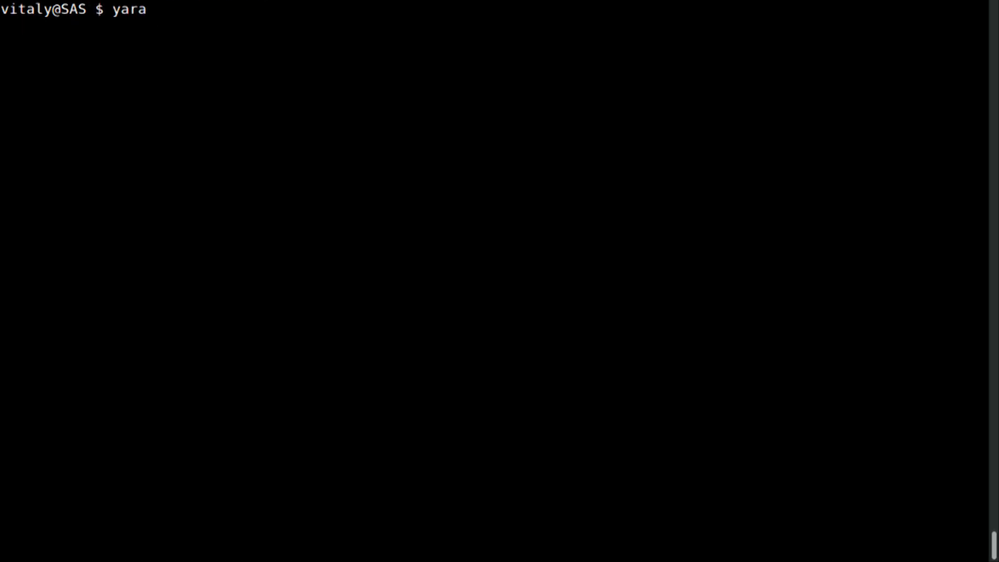
{"action": "type", "text": "-r"}
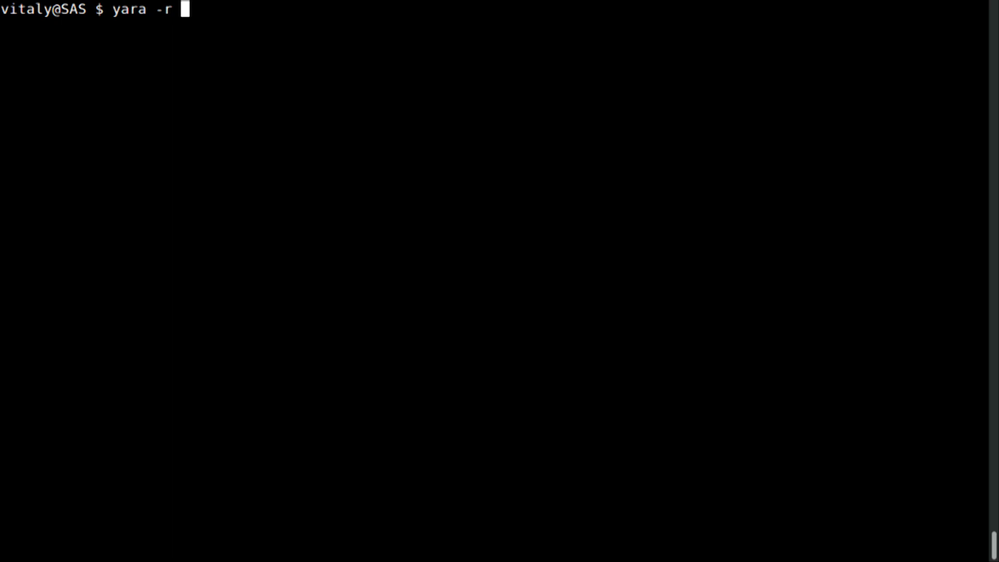
{"action": "type", "text": "../../talk.yara ."}
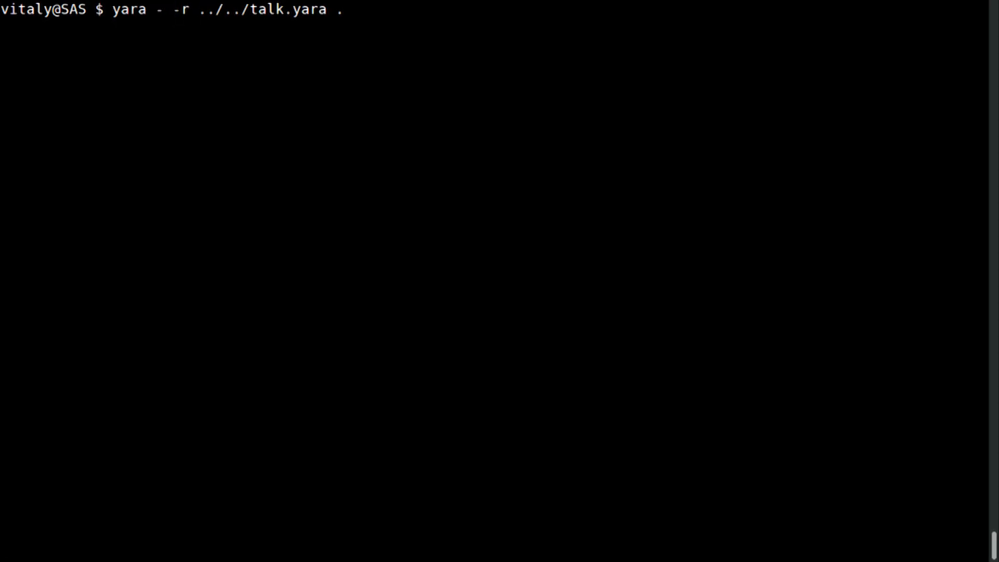
{"action": "type", "text": "d"}
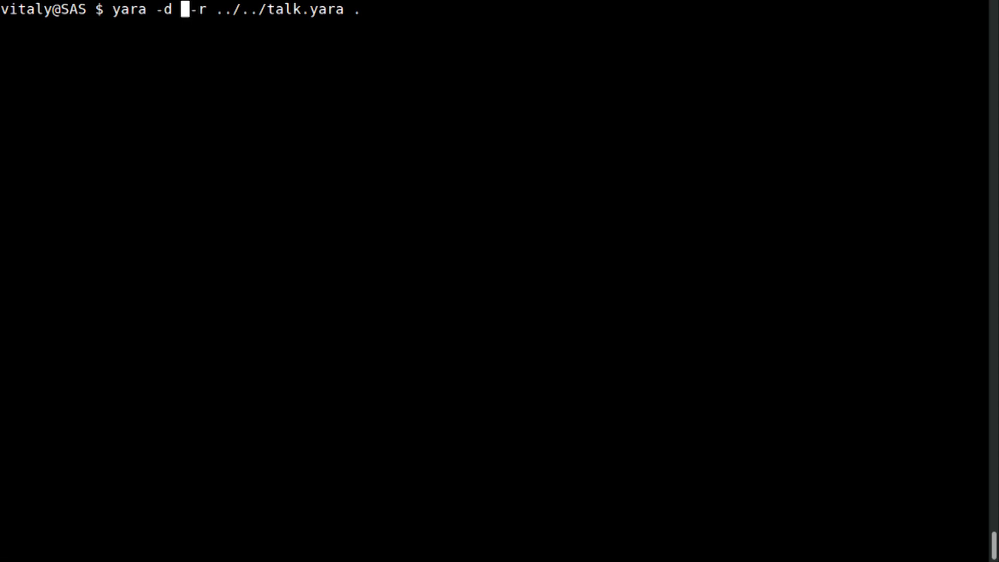
{"action": "type", "text": "slide="}
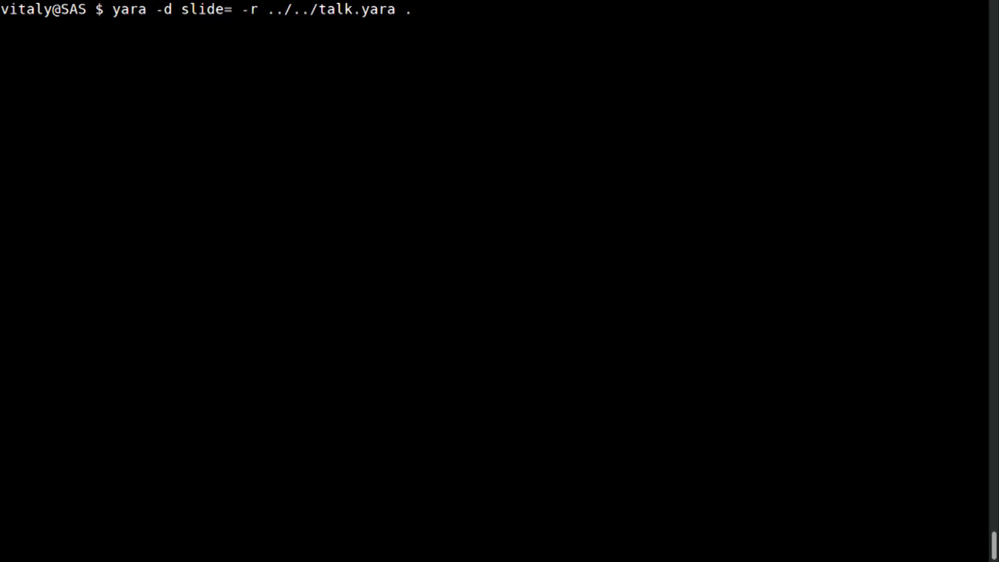
{"action": "type", "text": "0"}
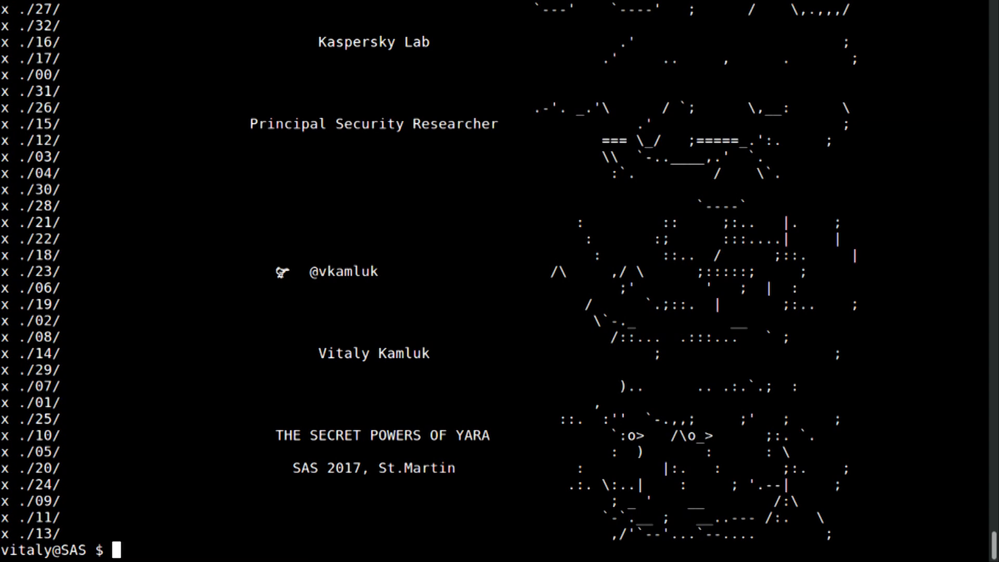
- Pipe the yara slide=0 command through sort so the title slide reads in order
{"action": "type", "text": "yara -d slide=0 -r ../../talk.yara .|"}
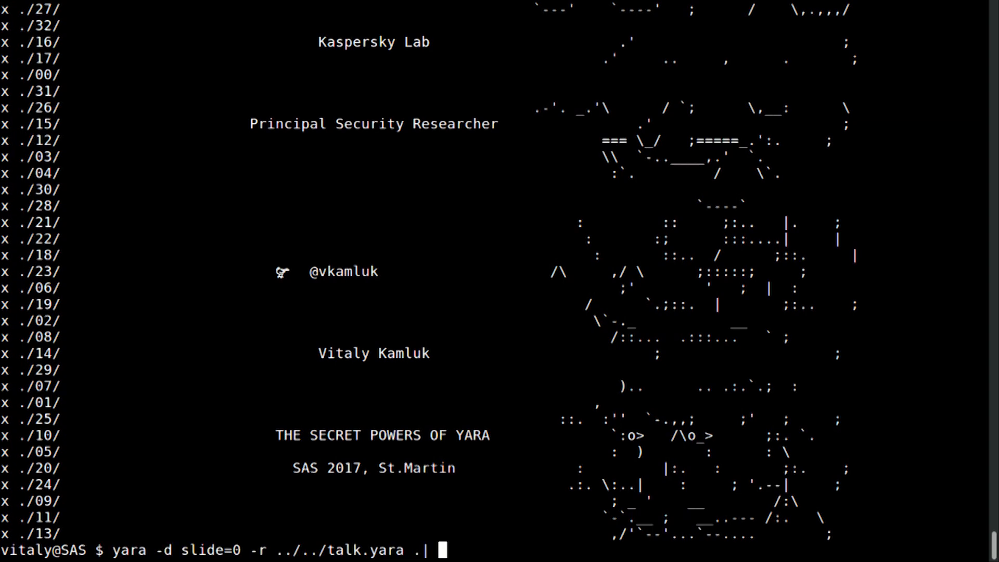
{"action": "type", "text": "sort"}
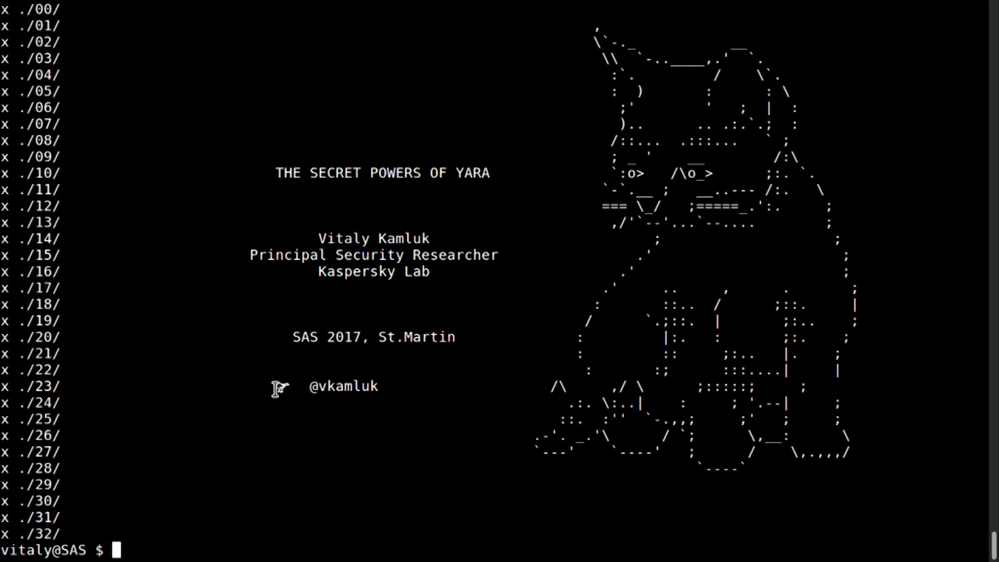
{"action": "mouse_move", "coordinate": [338, 378]}
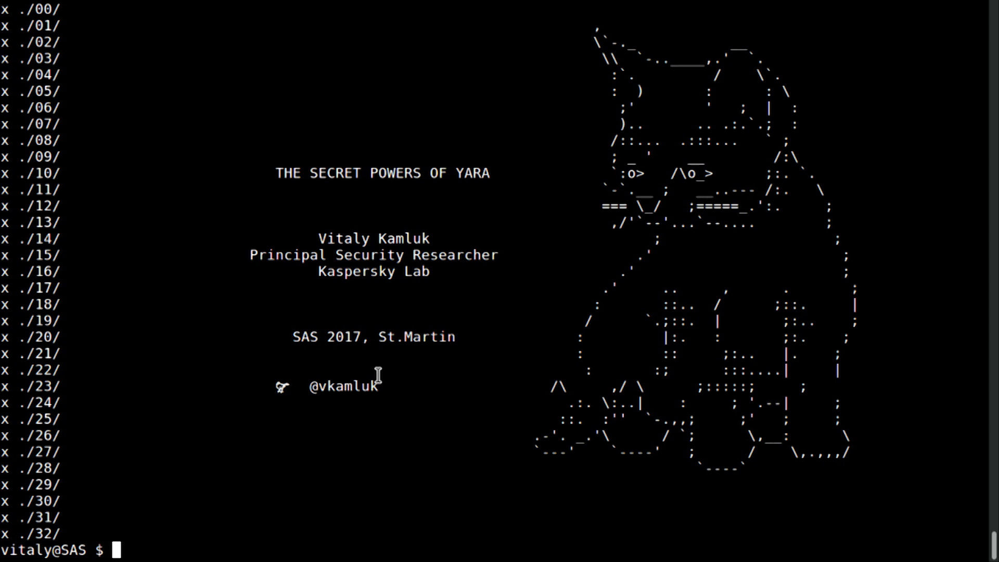
{"action": "type", "text": "yara -d slide=0 -r ../../talk.yara .|sort|h"}
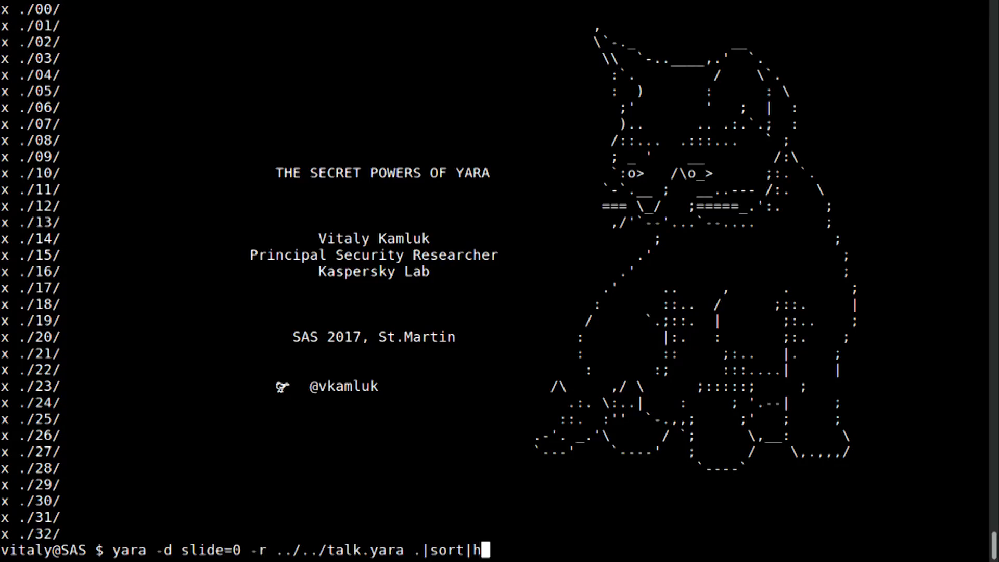
- Finish appending |hollywood to the sorted slide command
{"action": "type", "text": "ollywood"}
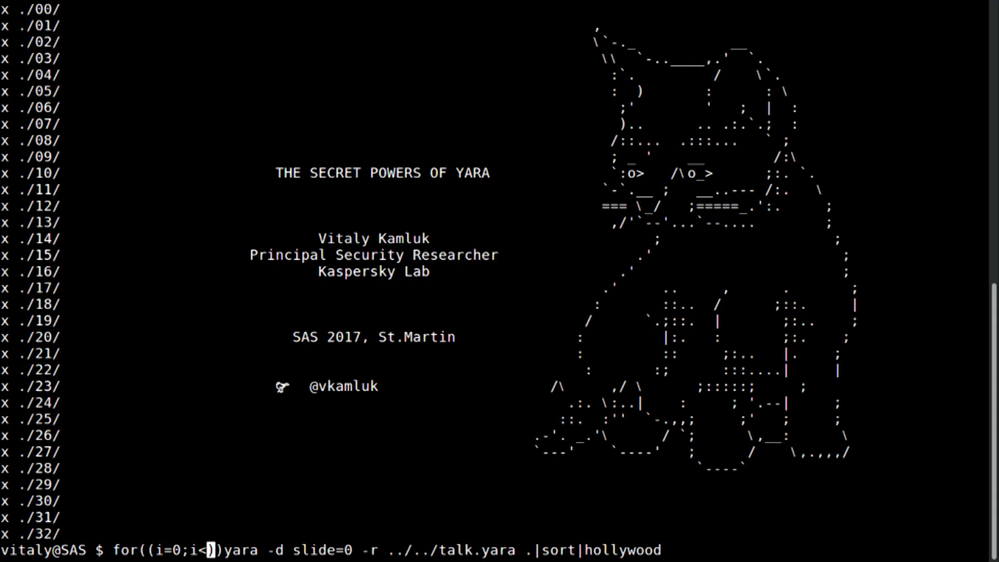
- Complete the loop as for((i=0;i<20;i++));do ... ; sleep 20;done
{"action": "type", "text": "20"}
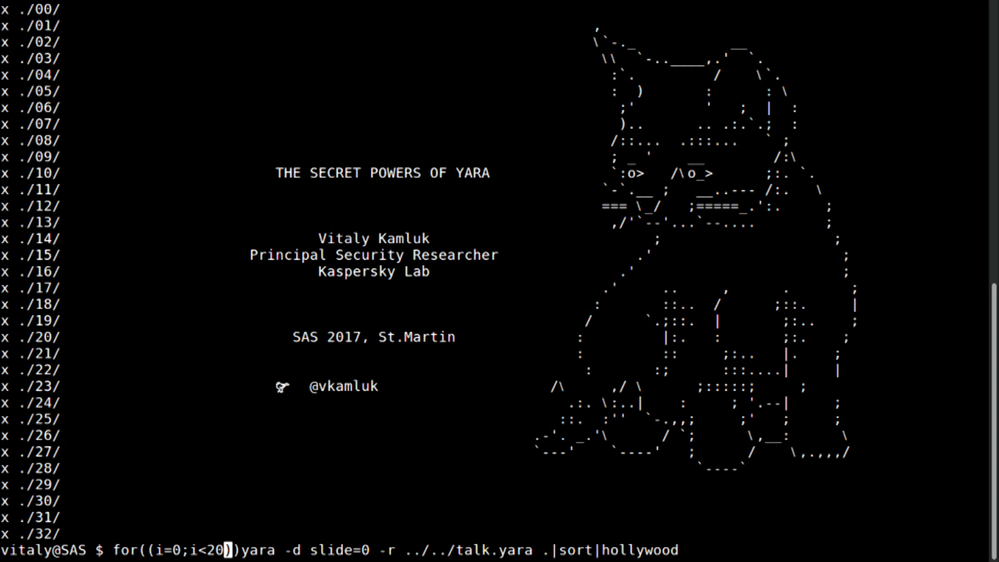
{"action": "type", "text": "i++"}
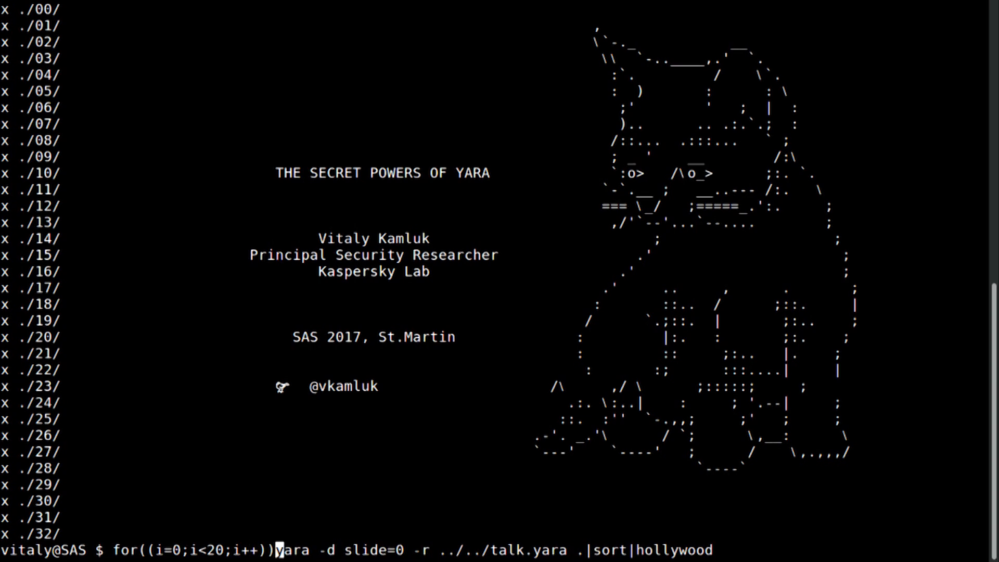
{"action": "type", "text": ";do"}
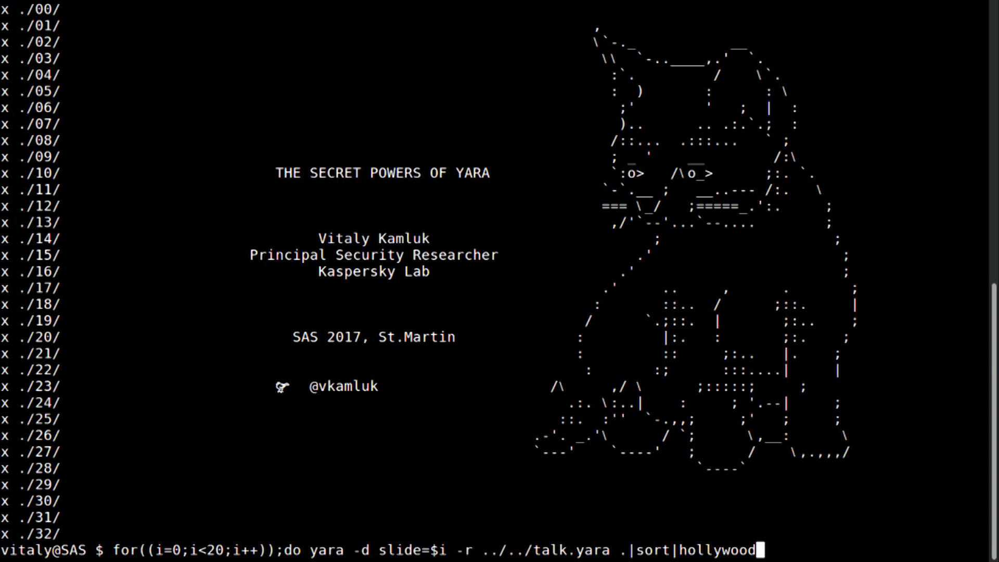
{"action": "type", "text": "; done"}
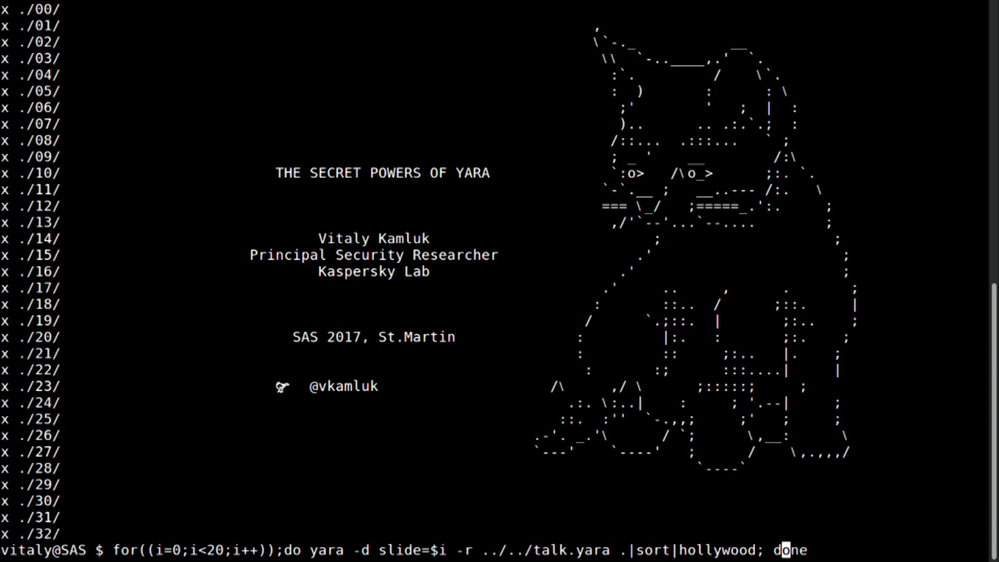
{"action": "type", "text": ";"}
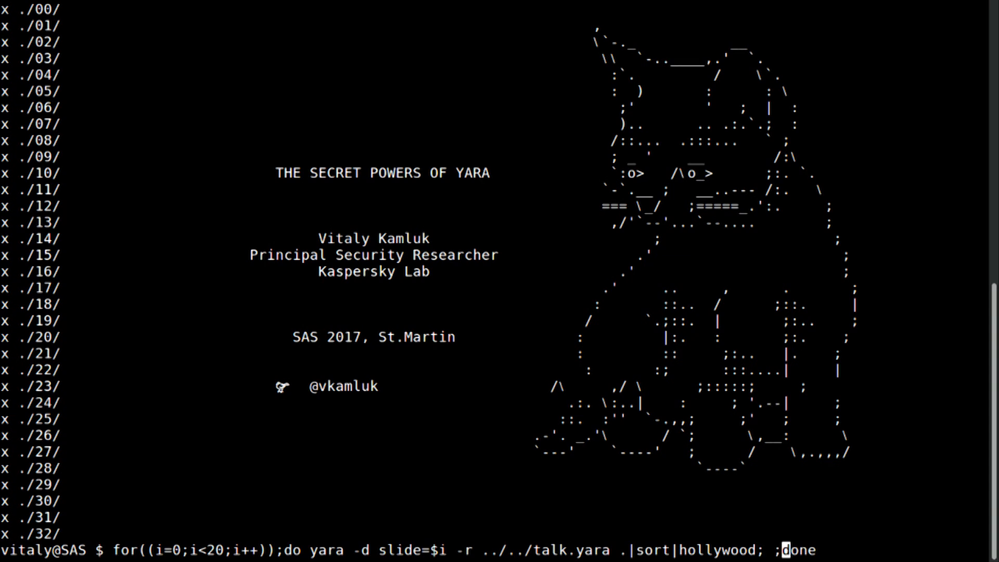
{"action": "type", "text": "sleep"}
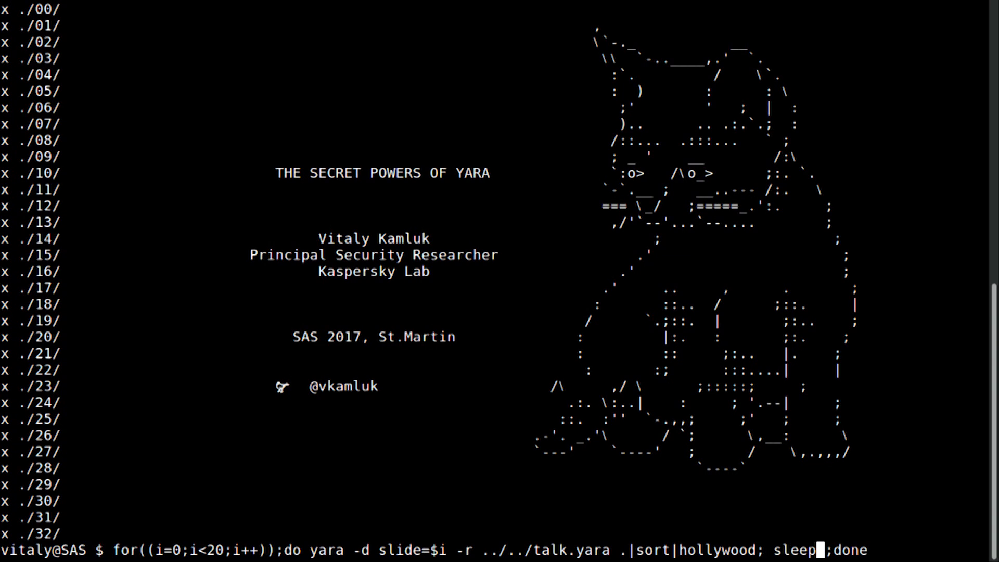
{"action": "type", "text": "20"}
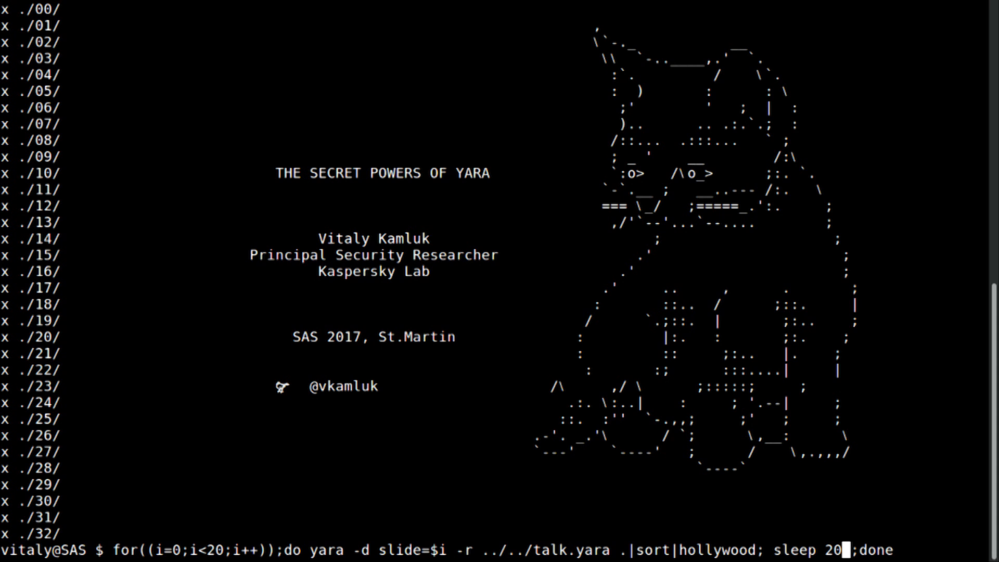